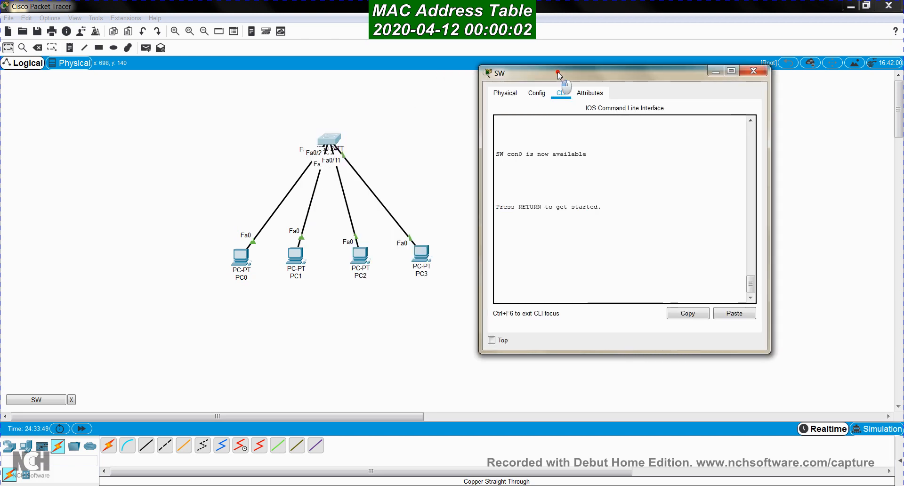
Step: Enter privileged mode on the switch and list VLAN port assignments with show vlan brief
{"action": "key", "text": "enter"}
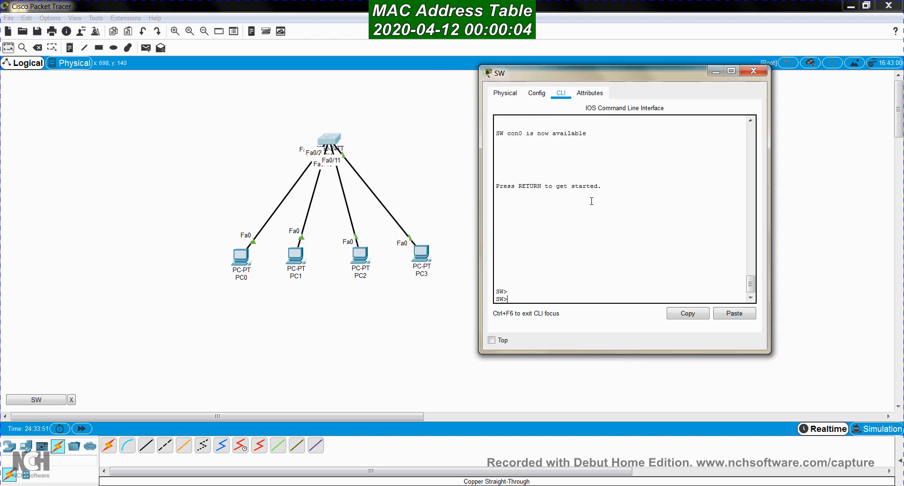
{"action": "type", "text": "en"}
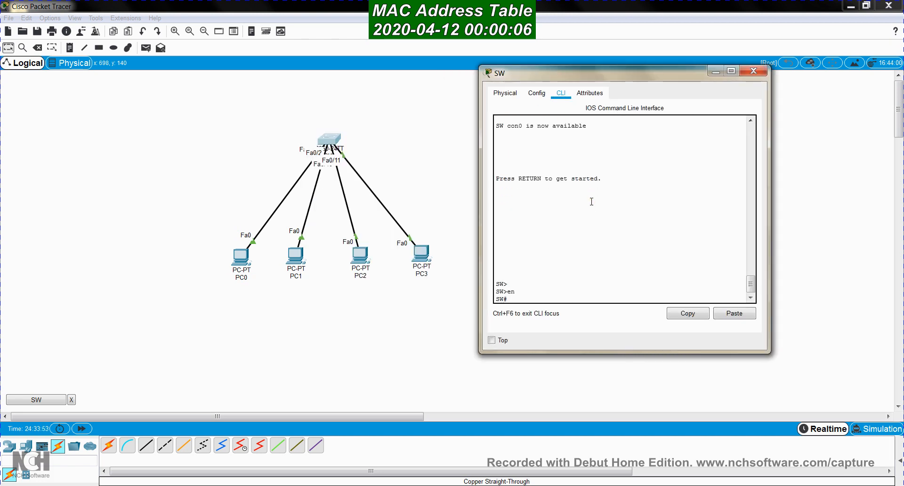
{"action": "type", "text": "show ip"}
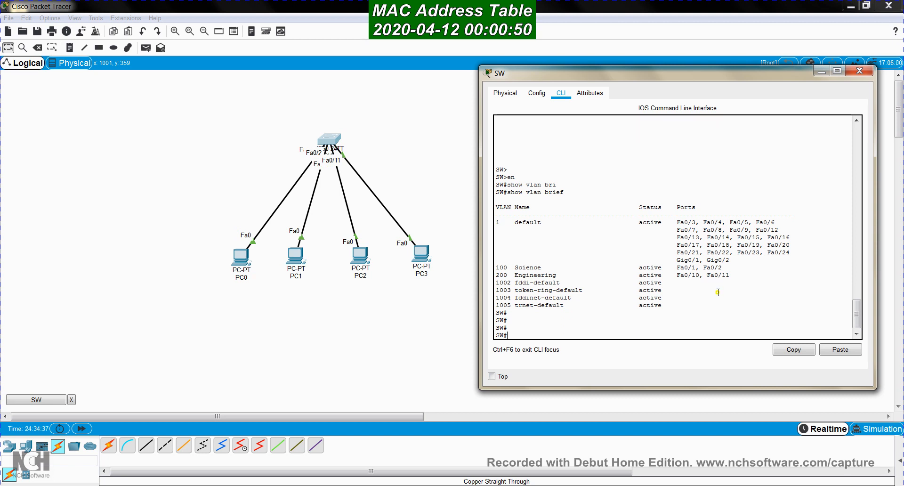
Step: Enter global configuration mode on the switch with conf t
{"action": "type", "text": "co"}
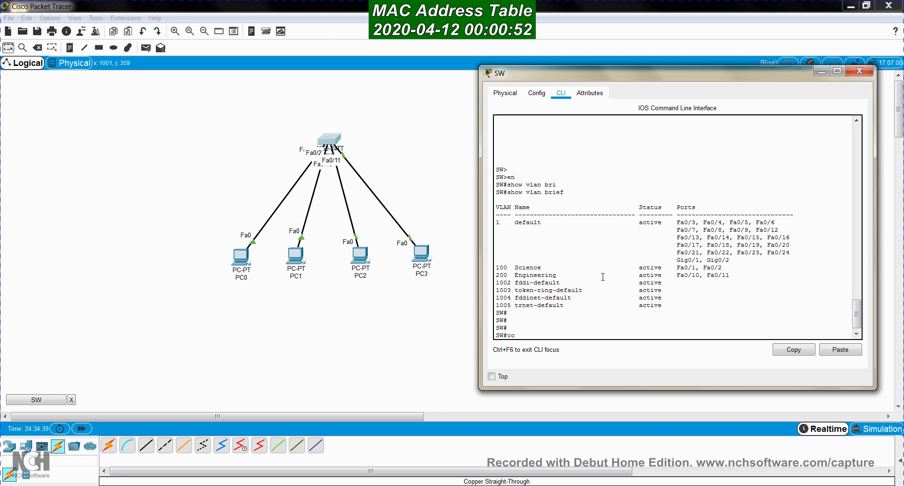
{"action": "type", "text": "conf t"}
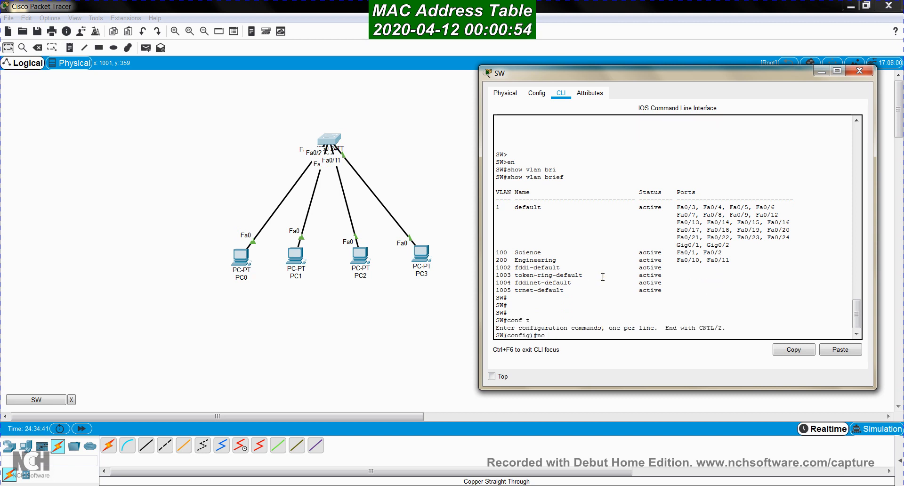
{"action": "type", "text": "vlan 10"}
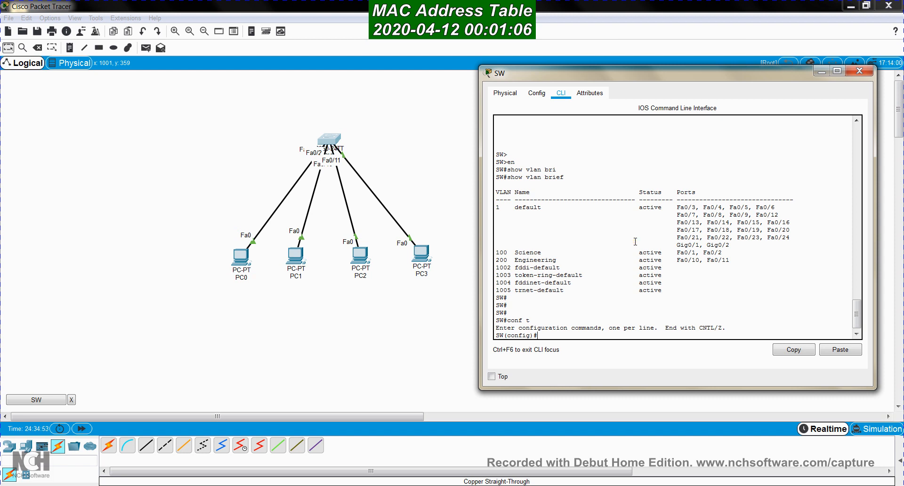
Step: Type the interface range command for FastEthernet 0/1 - 2
{"action": "type", "text": "interface"}
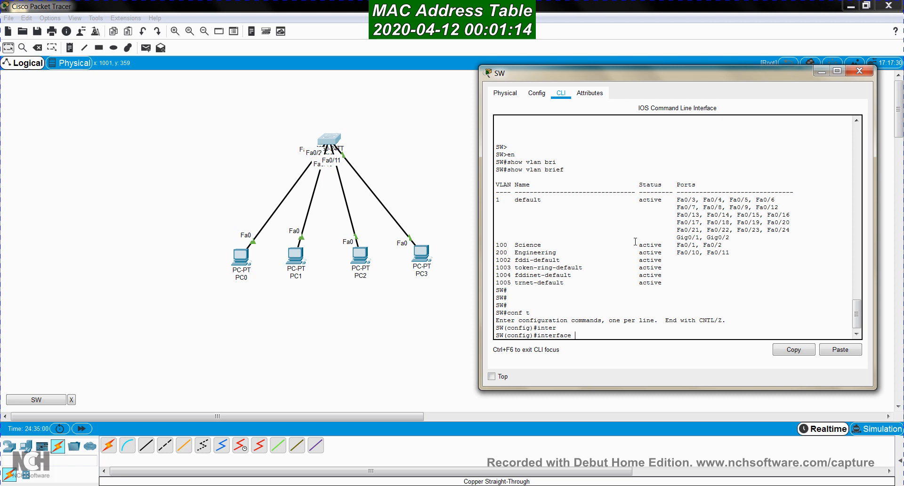
{"action": "type", "text": "range fastEthernet 0"}
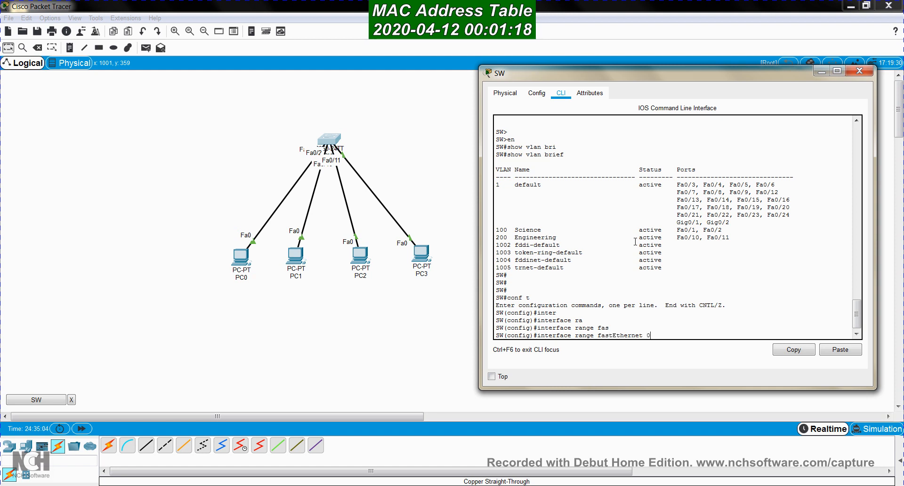
{"action": "type", "text": "/1 -"}
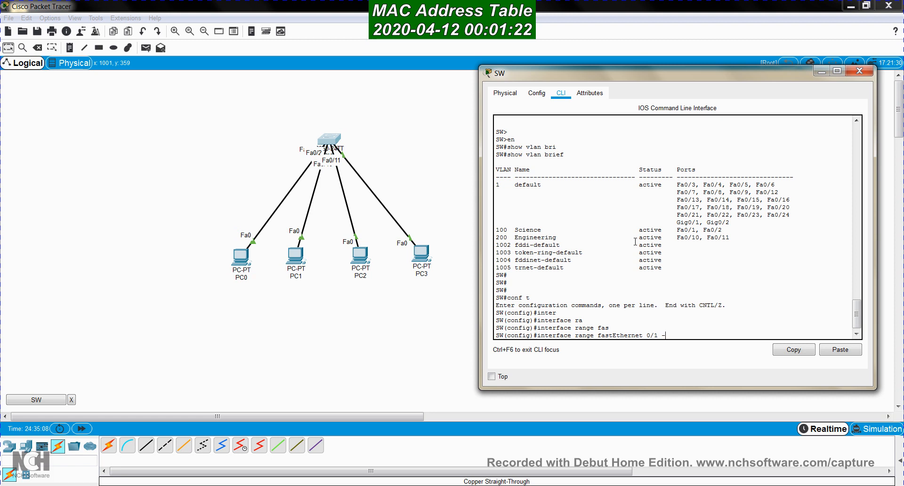
{"action": "type", "text": "2"}
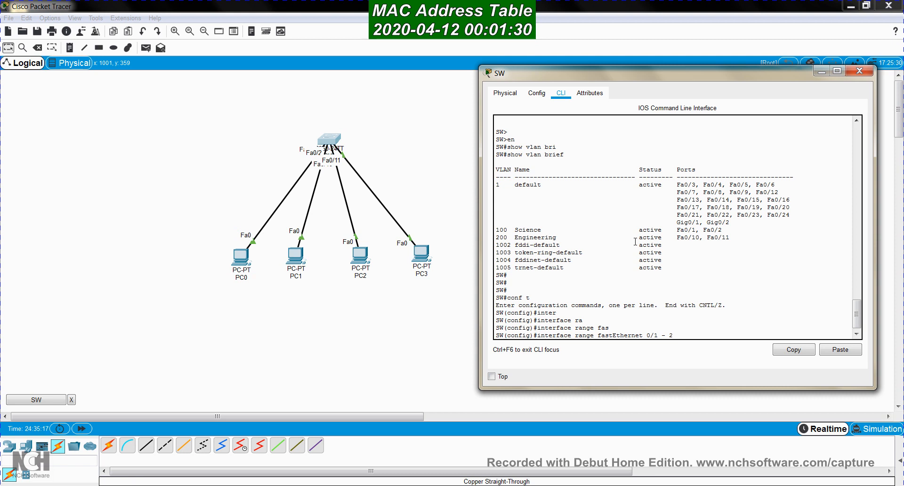
Step: Remove Fa0/1–2 from access VLAN 100 and Fa0/10–11 from access VLAN 200
{"action": "key", "text": "enter"}
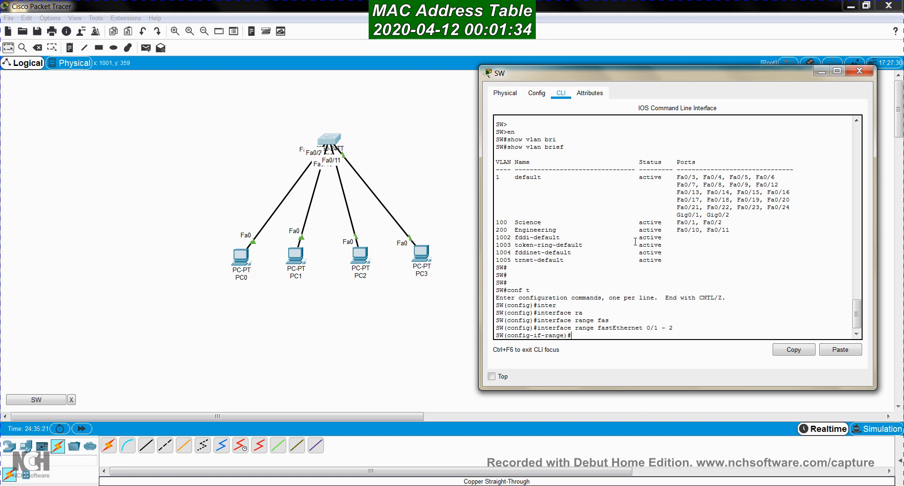
{"action": "type", "text": "no switchport access vlan"}
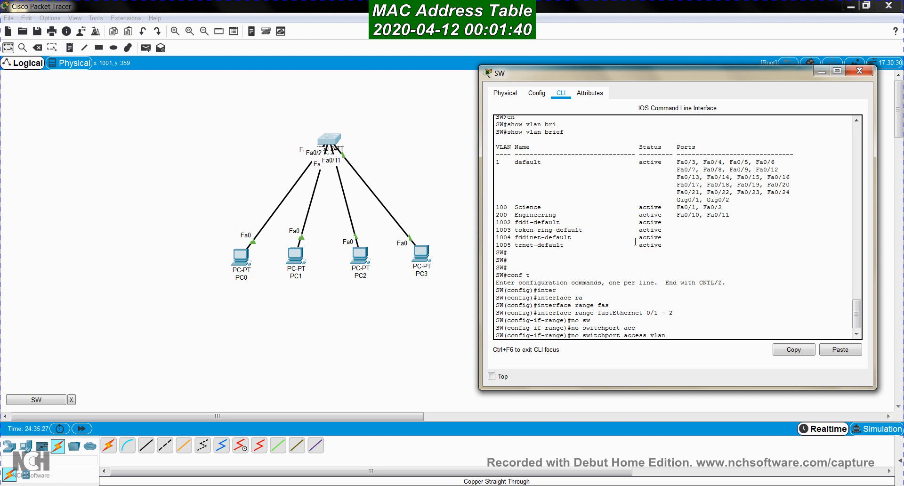
{"action": "type", "text": "100"}
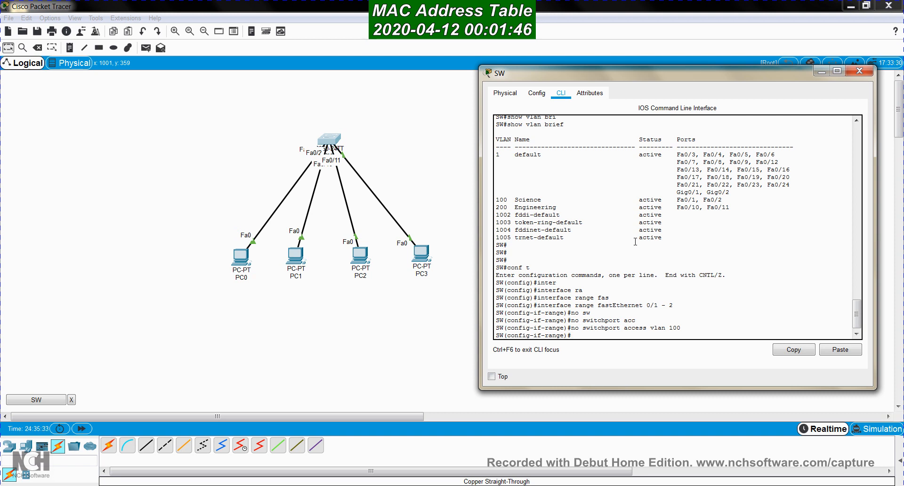
{"action": "type", "text": "interface range fastEthernet 0/1 - 2"}
{"action": "type", "text": "no switchport access vlan 200"}
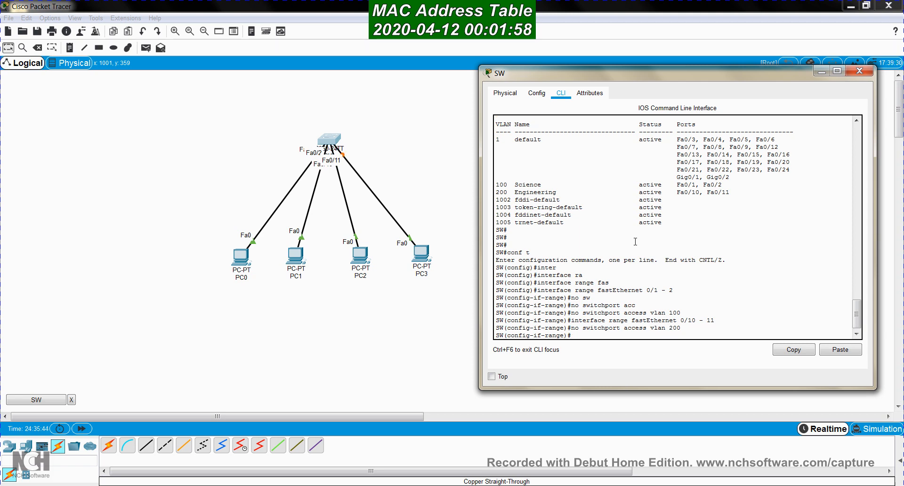
{"action": "type", "text": "d"}
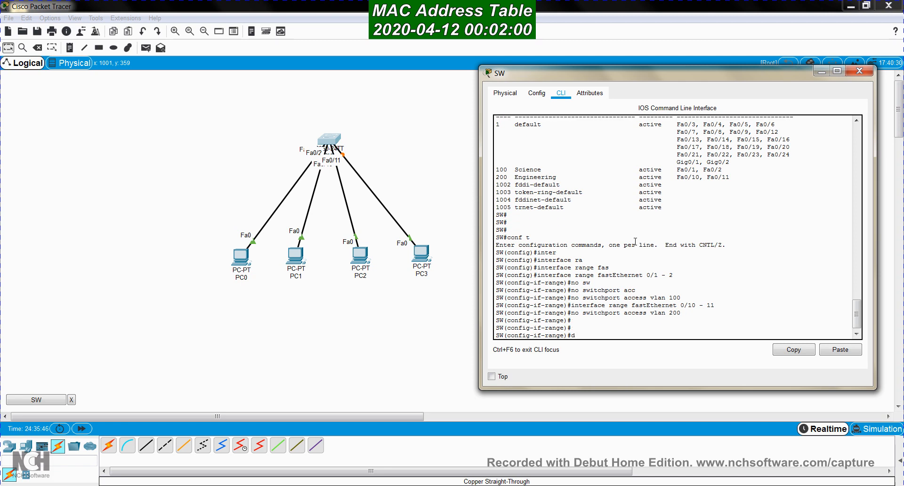
Step: Run do show vlan brief to confirm Fa0/1–2 and Fa0/10–11 are in VLAN 1
{"action": "type", "text": "o show"}
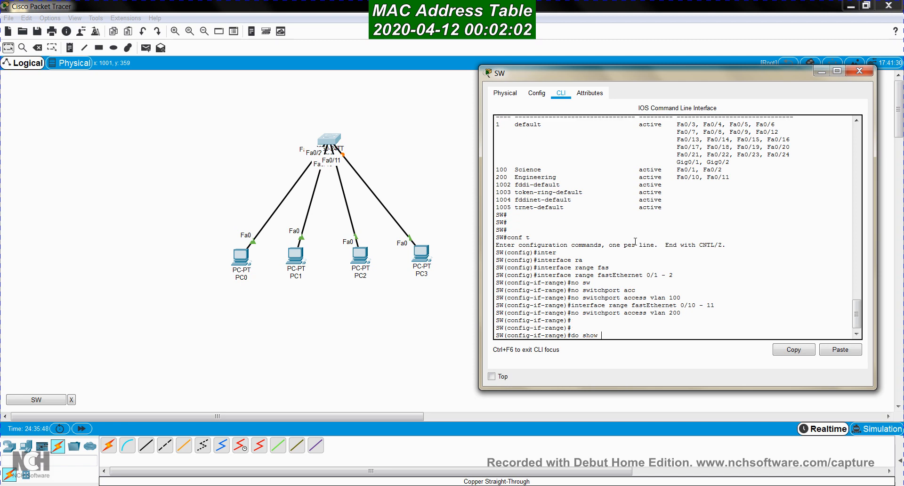
{"action": "type", "text": "vlan brief"}
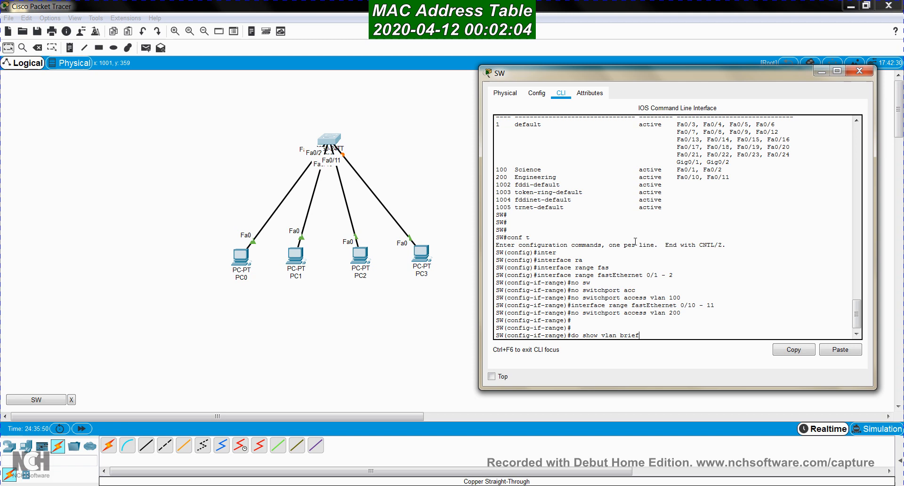
{"action": "key", "text": "Return"}
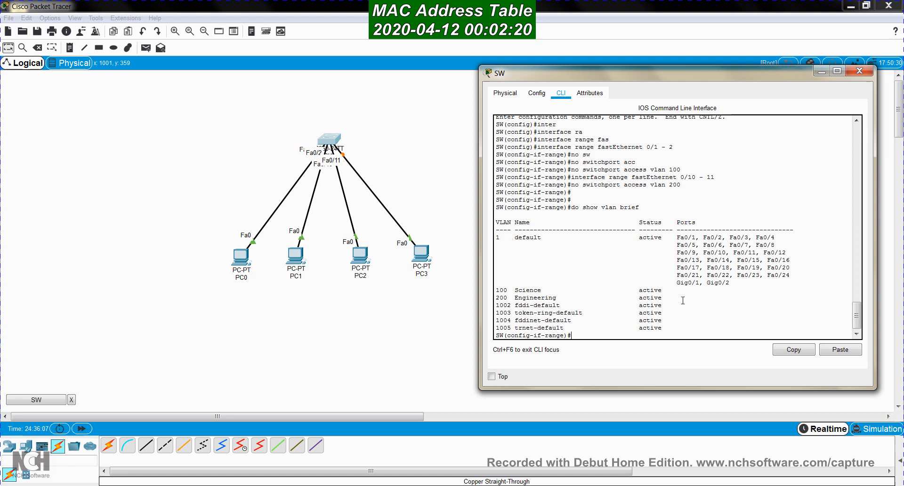
Step: Delete VLANs 100 and 200 from the switch with no vlan commands
{"action": "type", "text": "exit"}
{"action": "type", "text": "no"}
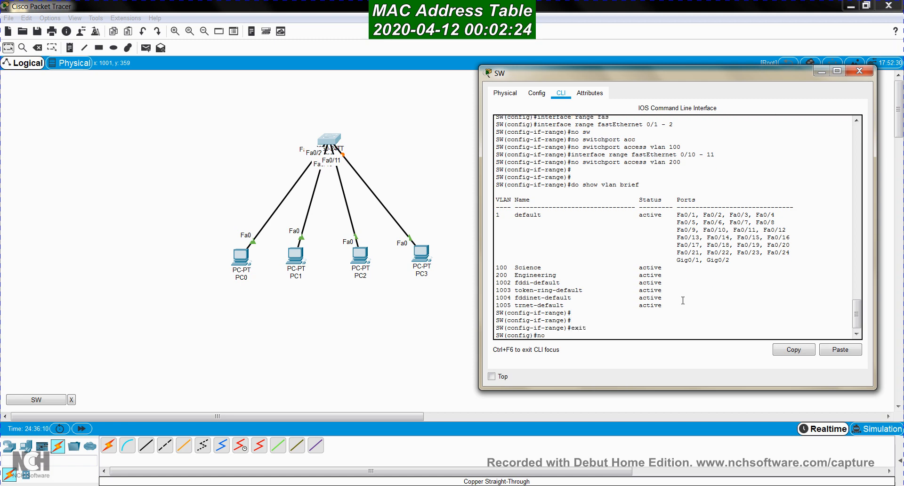
{"action": "type", "text": "vlan"}
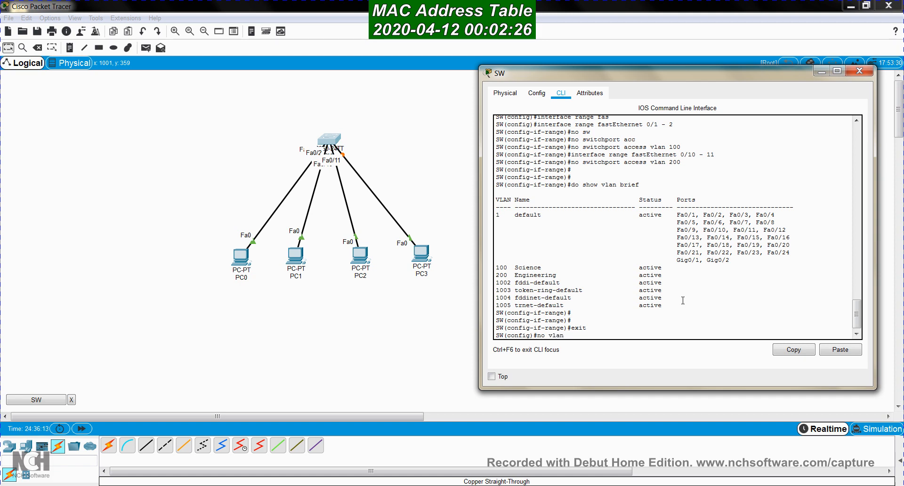
{"action": "type", "text": "100"}
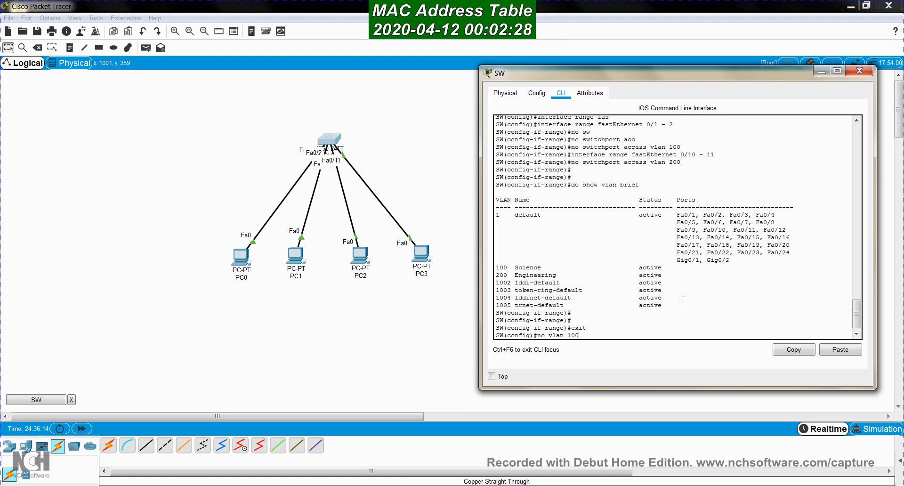
{"action": "type", "text": "no"}
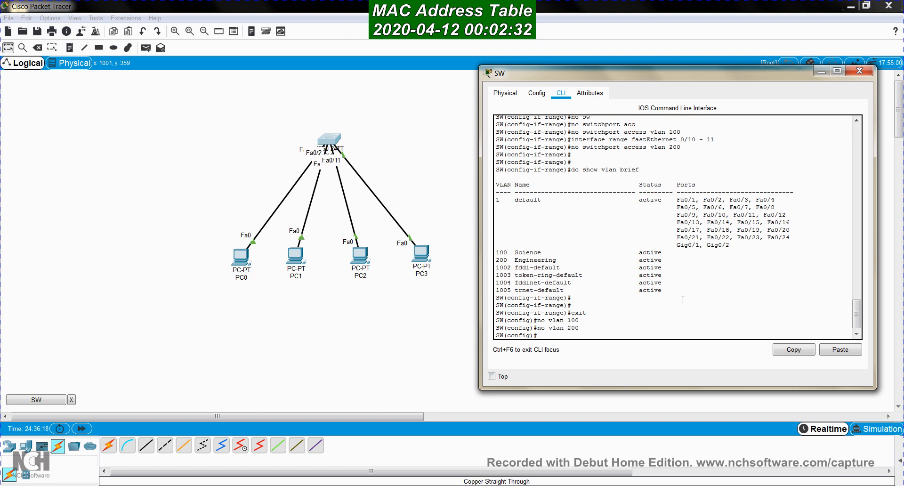
Step: Run show vlan brief to verify the VLAN deletions
{"action": "type", "text": "show vlan brief"}
{"action": "type", "text": "exit"}
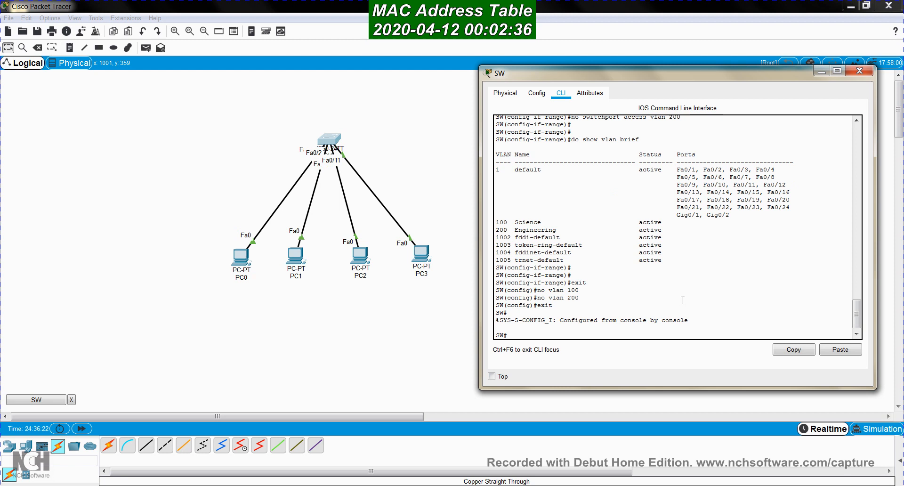
{"action": "type", "text": "show v"}
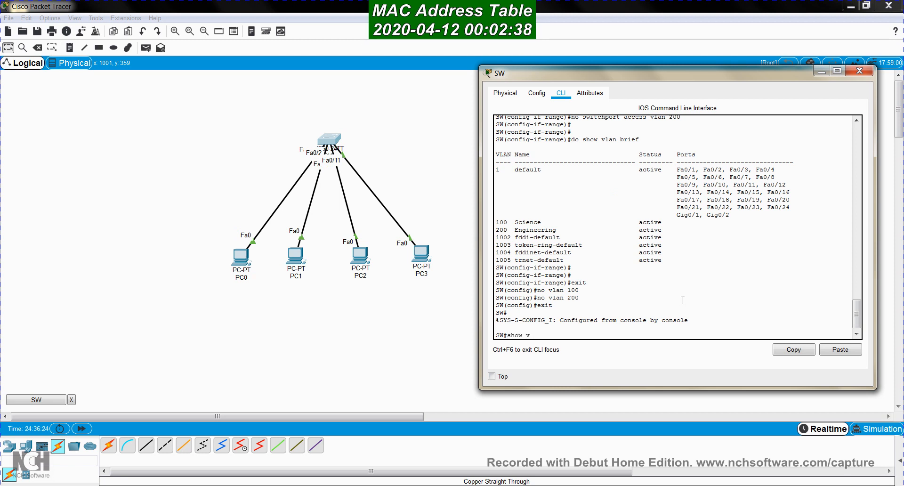
{"action": "type", "text": "show vlan brief"}
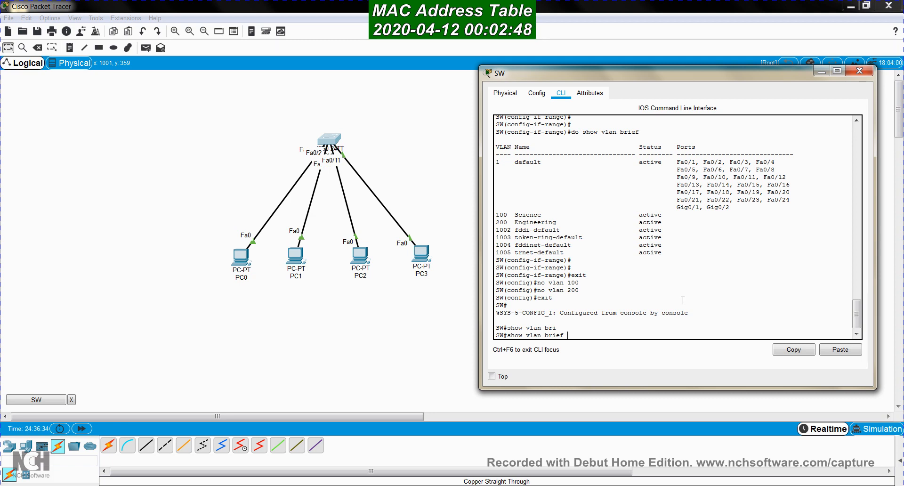
{"action": "key", "text": "Return"}
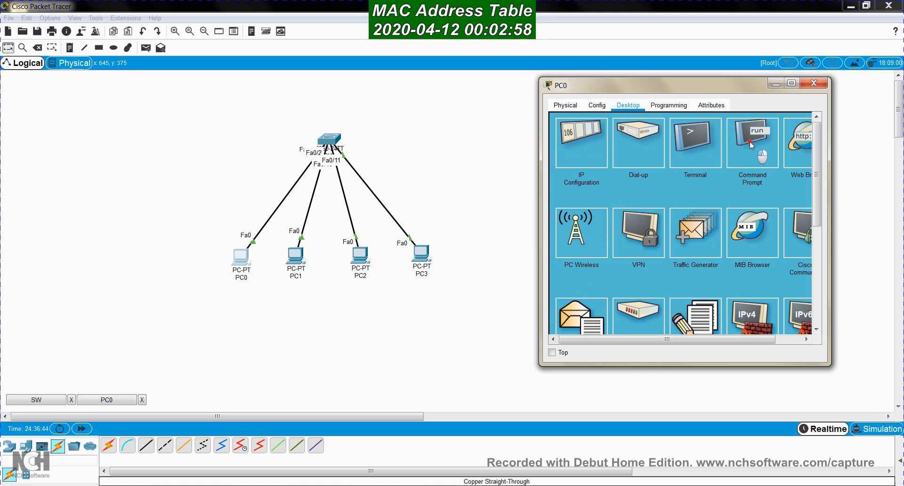
Step: Start a continuous ping from PC0 to 192.168.0.3 with ping -t
{"action": "left_click", "coordinate": [751, 142]}
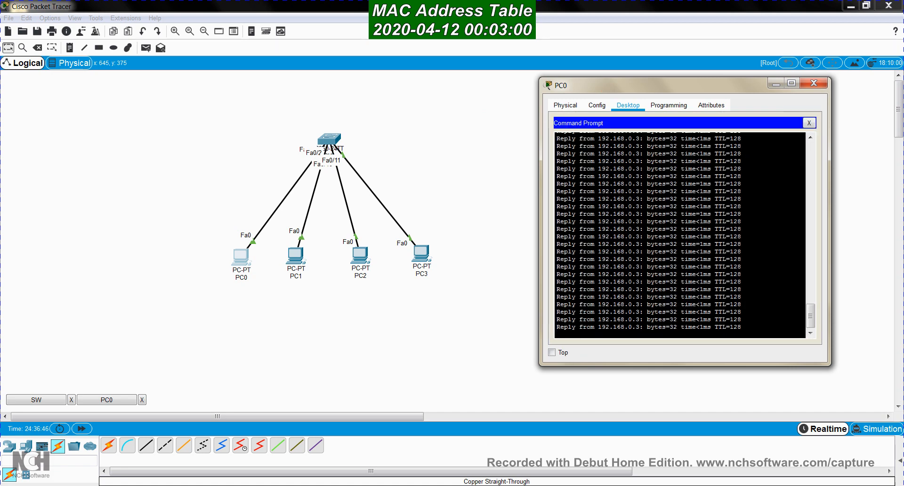
{"action": "type", "text": "ping -t 192.168.0.3"}
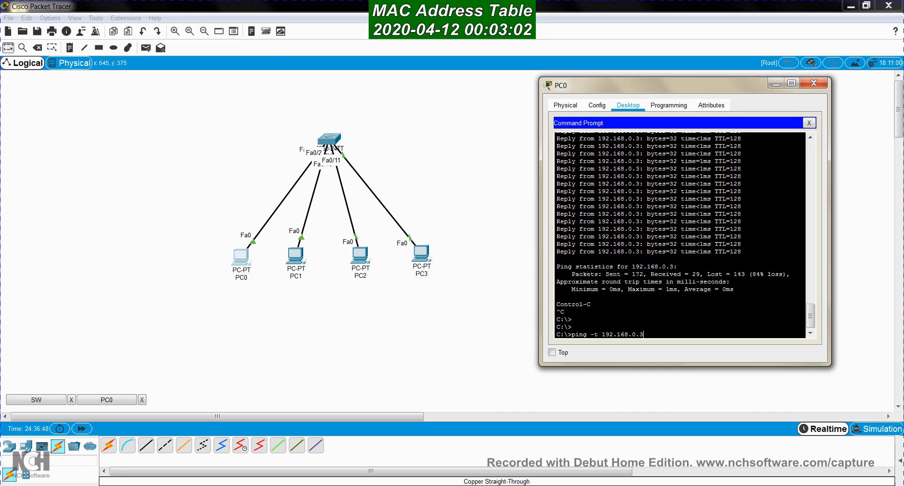
{"action": "key", "text": "Backspace"}
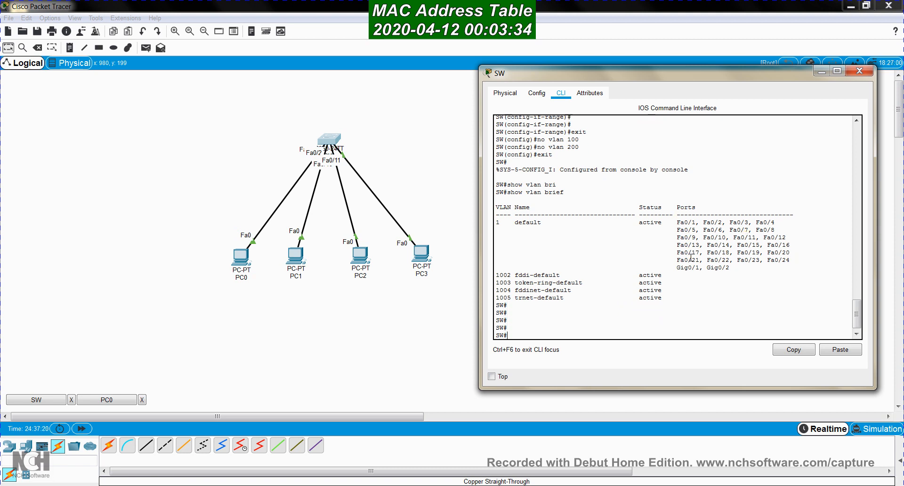
Step: Display the switch MAC address table with show mac-address-table
{"action": "type", "text": "show mac-address-table"}
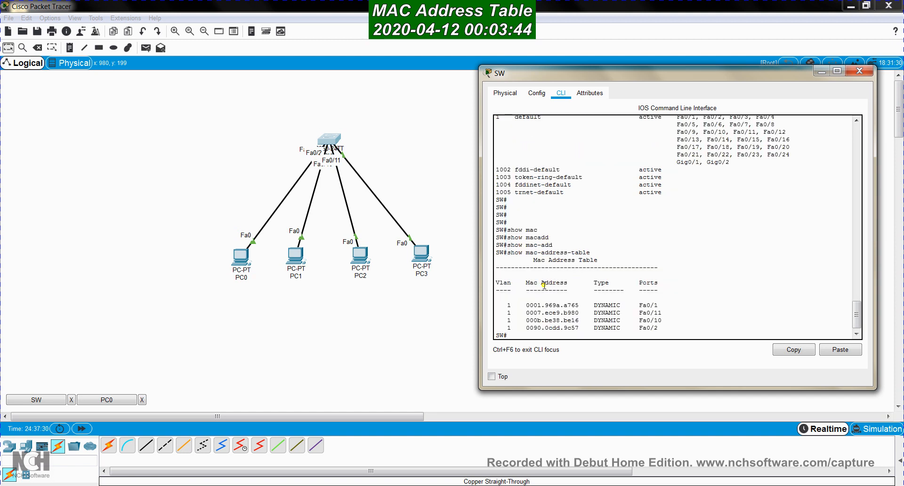
{"action": "mouse_move", "coordinate": [537, 305]}
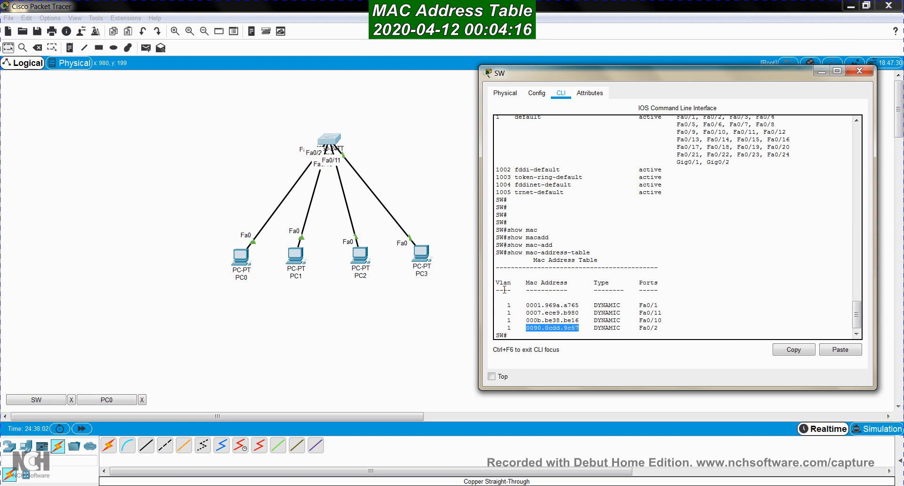
{"action": "mouse_move", "coordinate": [509, 318]}
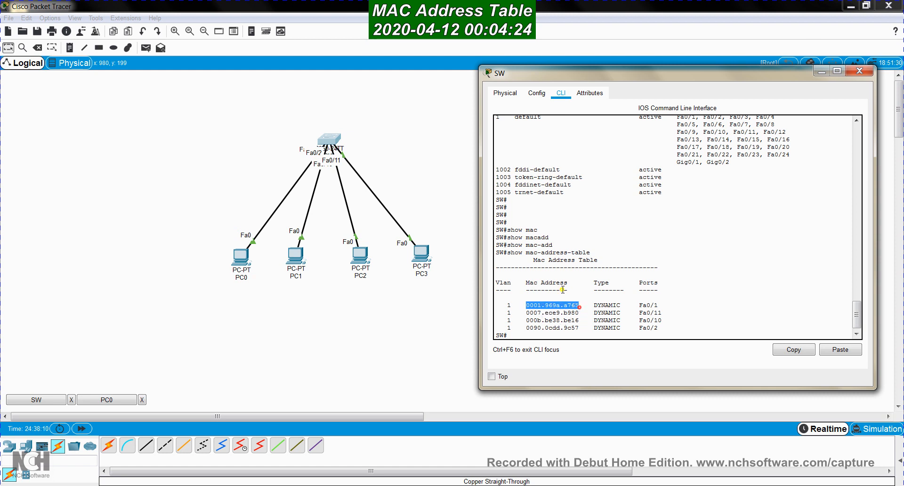
{"action": "mouse_move", "coordinate": [555, 312]}
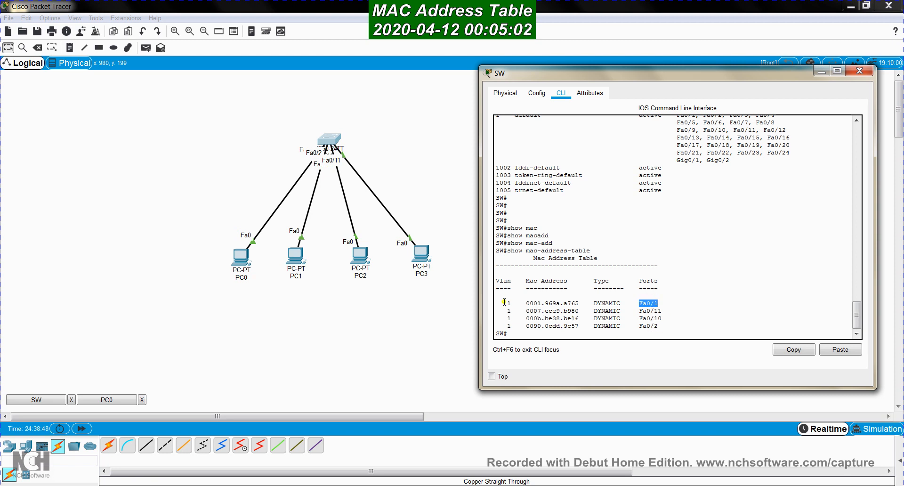
{"action": "left_click_drag", "start_coordinate": [504, 303], "coordinate": [513, 322]}
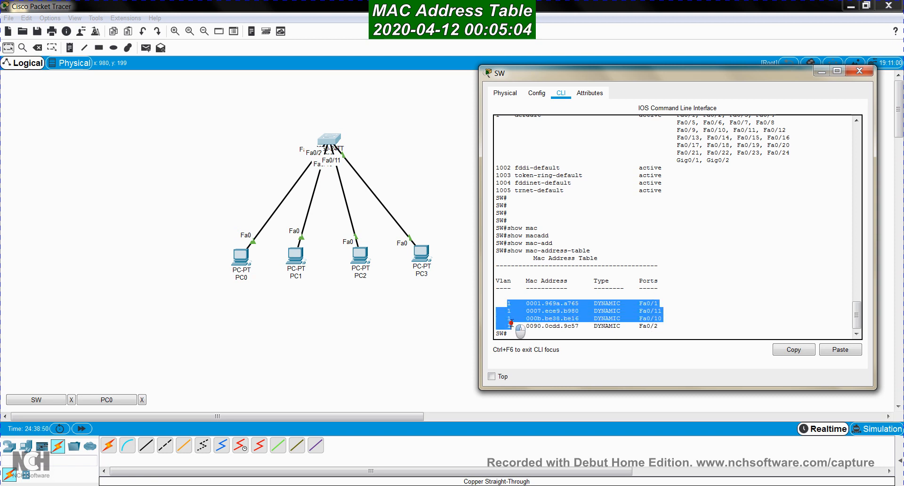